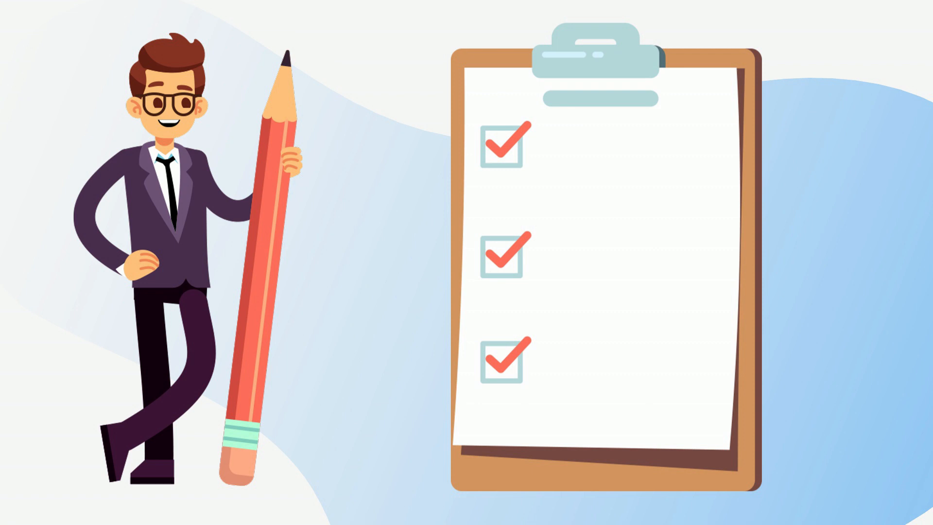
type("Category")
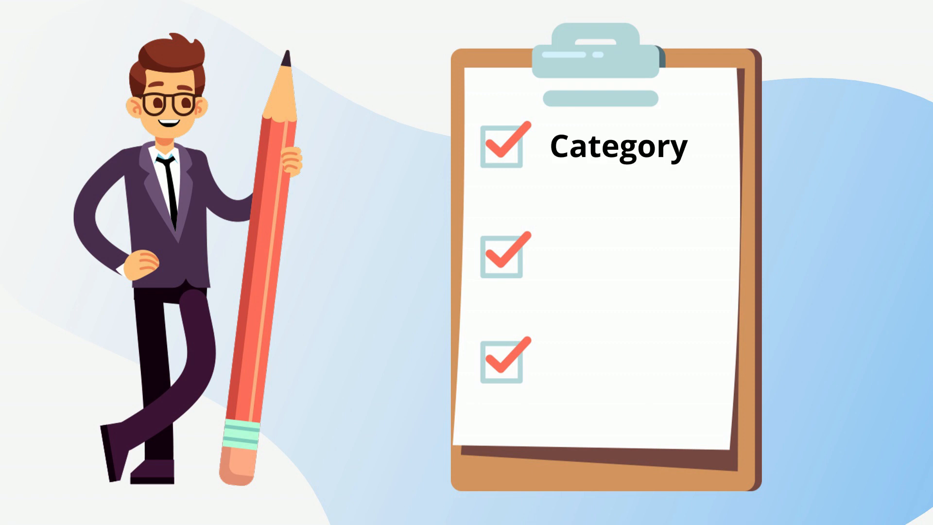